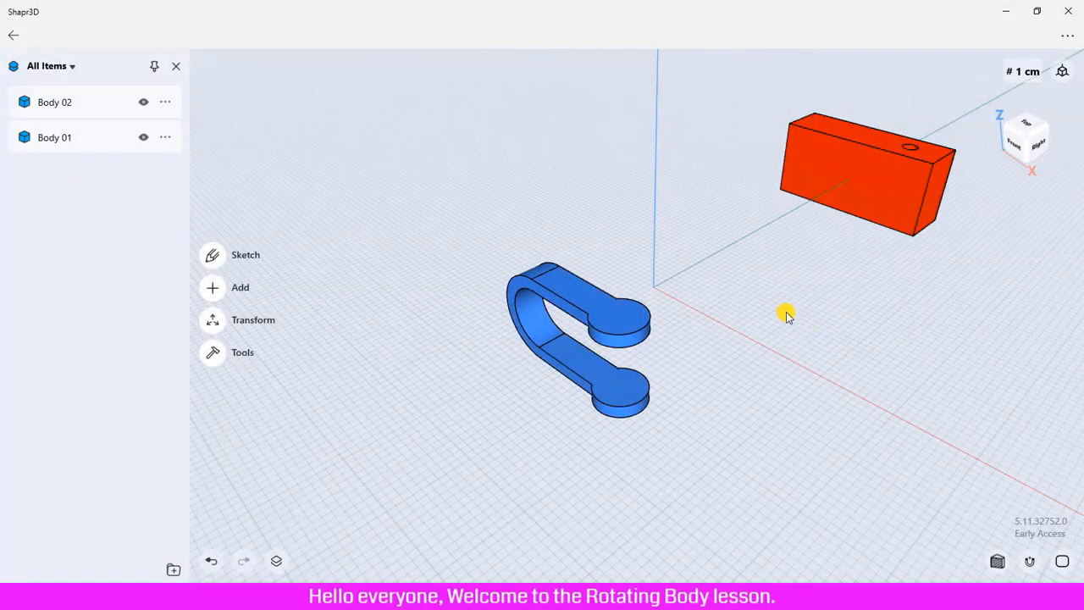
mouse_move(590, 241)
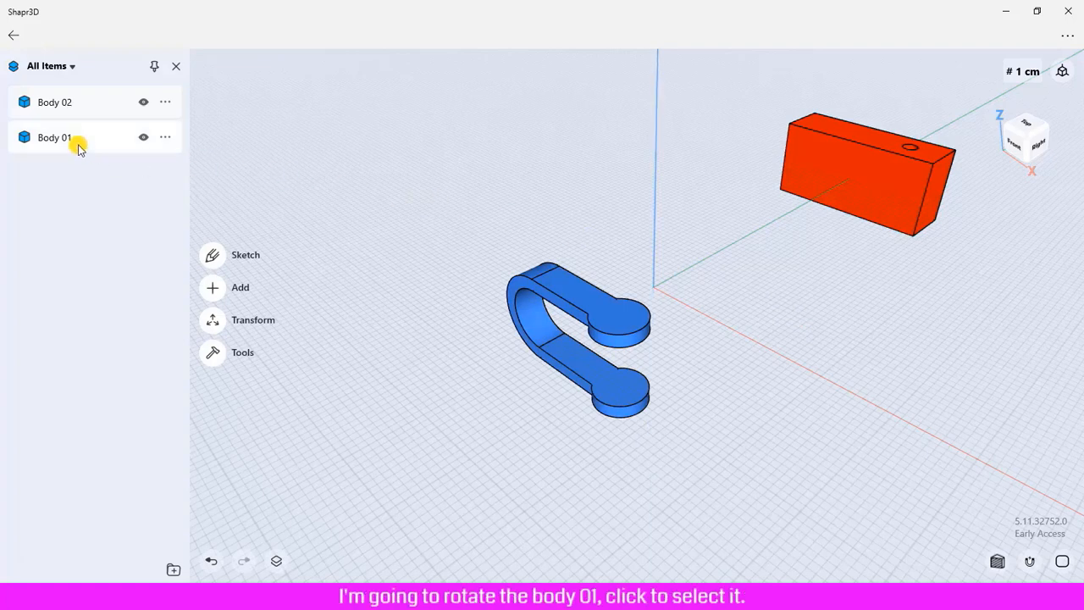
Step: Select Body 01, the blue U-shaped part, to bring up its Move/Rotate handles
click(55, 137)
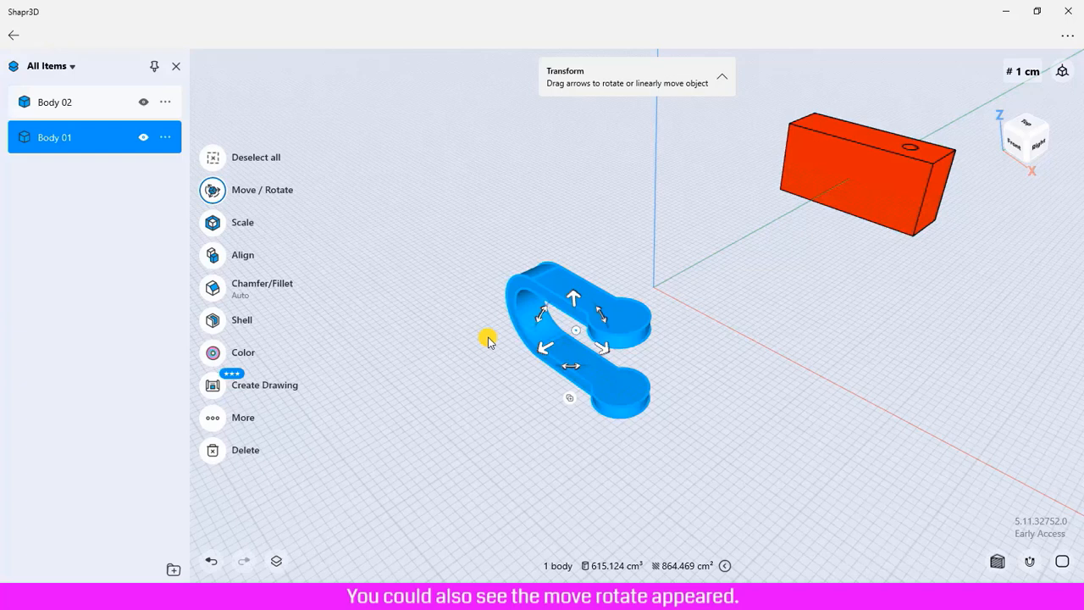
mouse_move(590, 281)
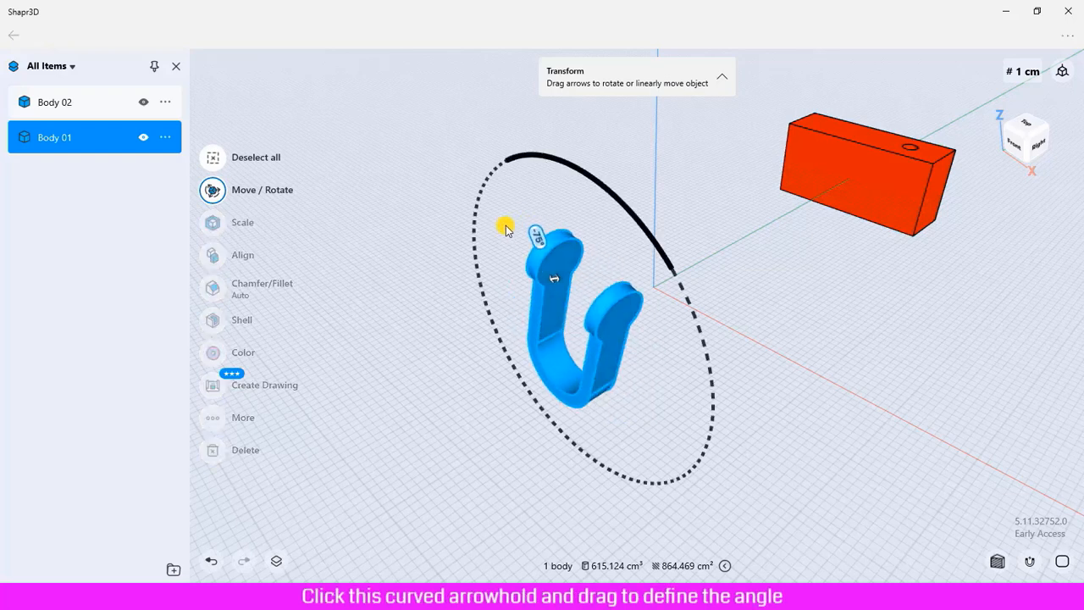
Step: Swing Body 01 around its rotation ring so the part starts lying flat on the grid
drag(505, 229, 600, 230)
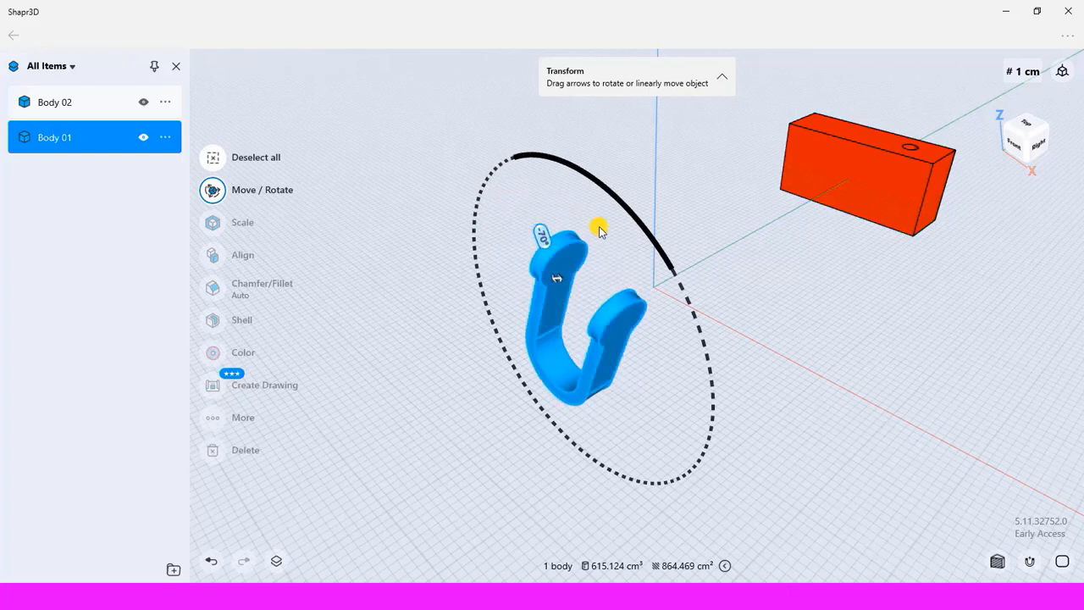
drag(600, 230, 650, 291)
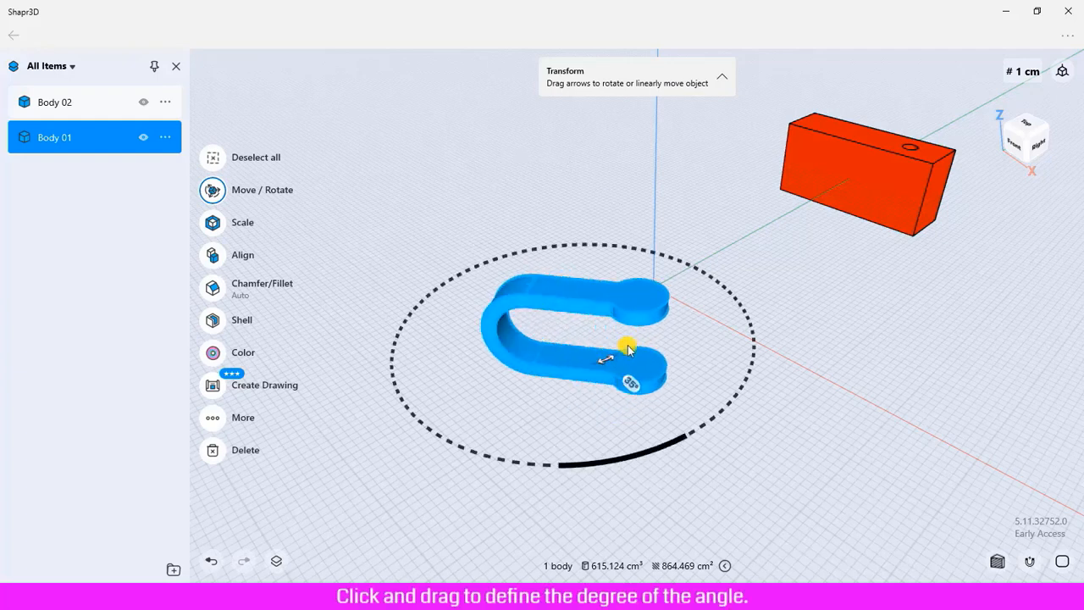
Step: Turn Body 01 further about a second axis, reaching the numeric Rotation (°) entry
drag(627, 351, 512, 280)
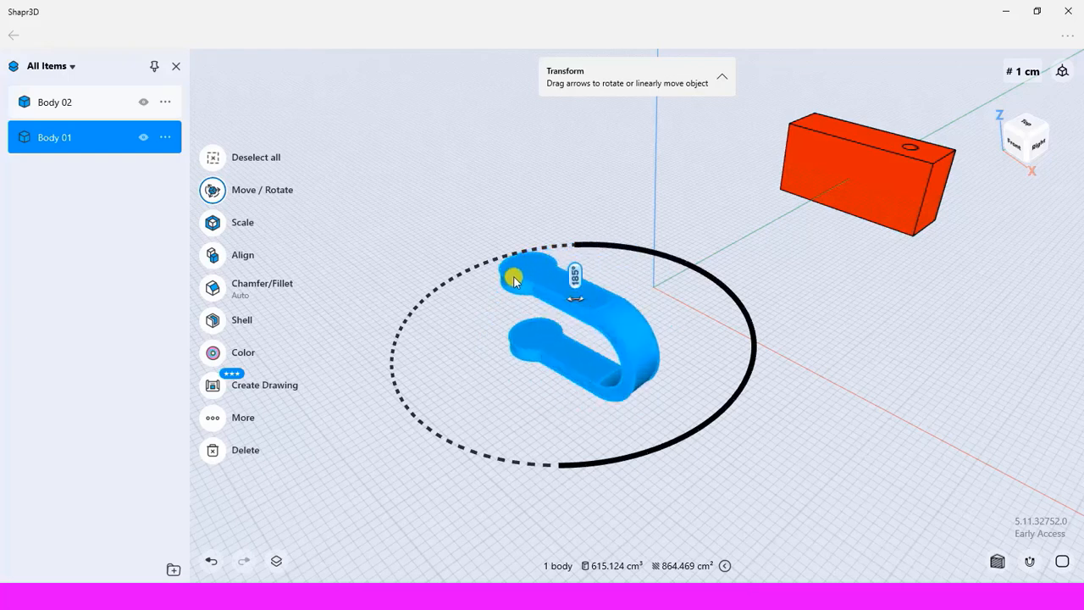
drag(511, 279, 607, 240)
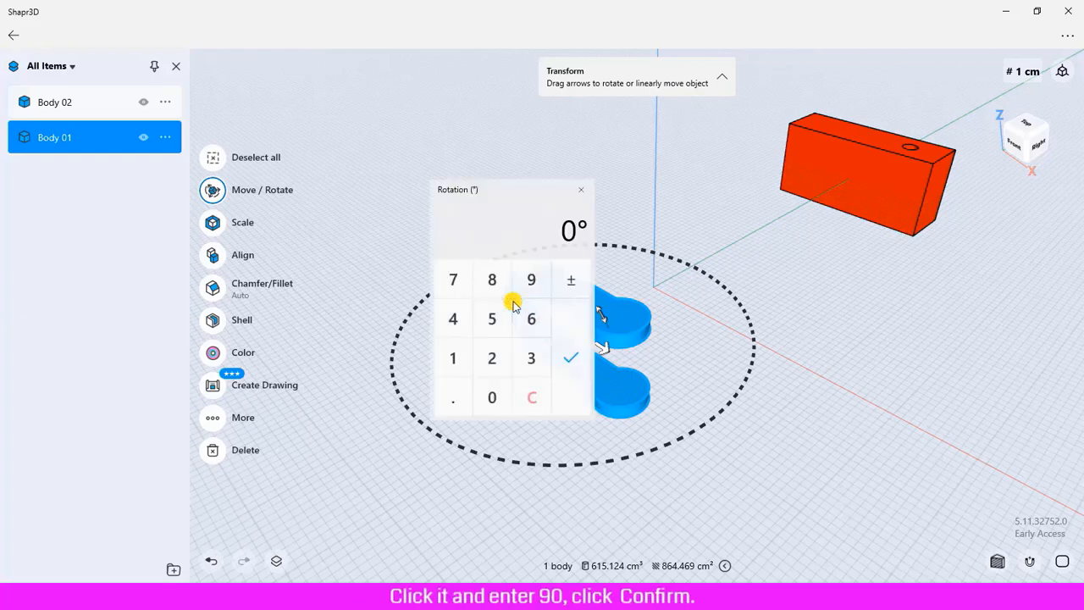
Step: Rotate Body 01 by exactly 90° and deselect it, leaving it flat on the grid
click(492, 396)
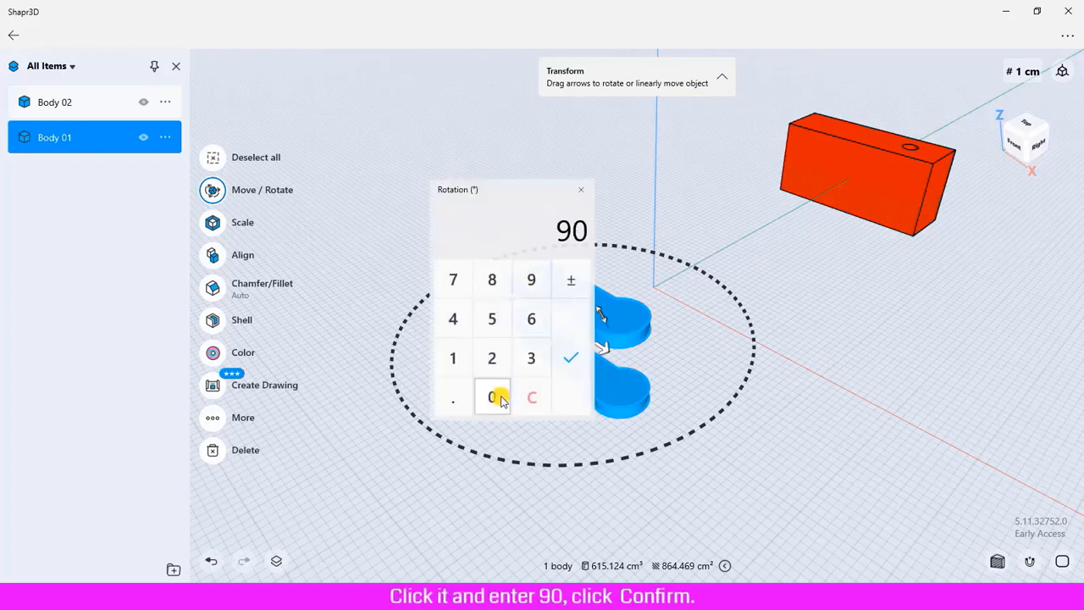
click(571, 357)
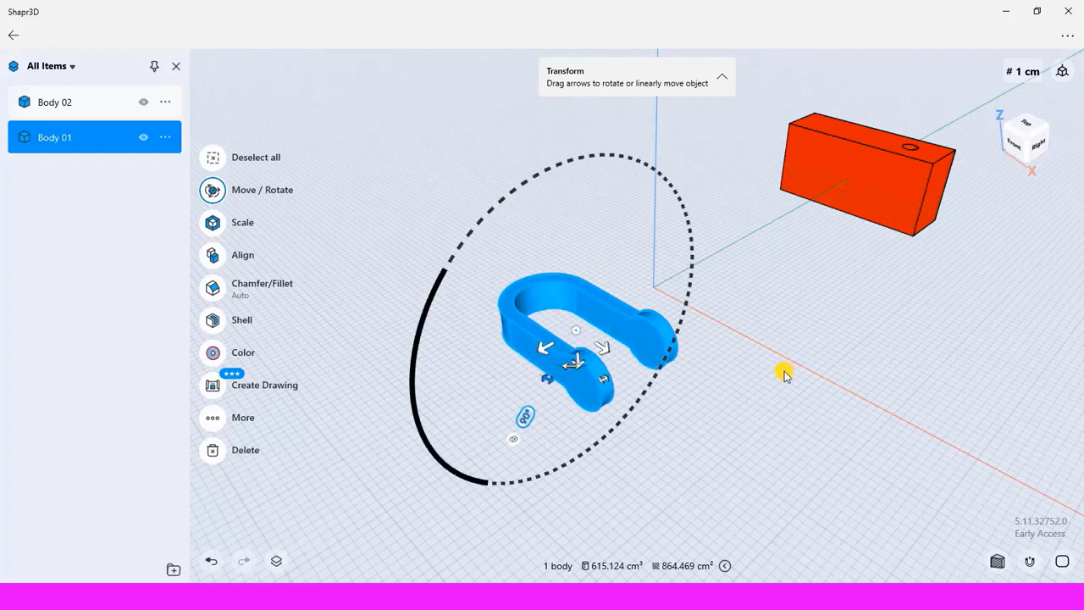
click(783, 376)
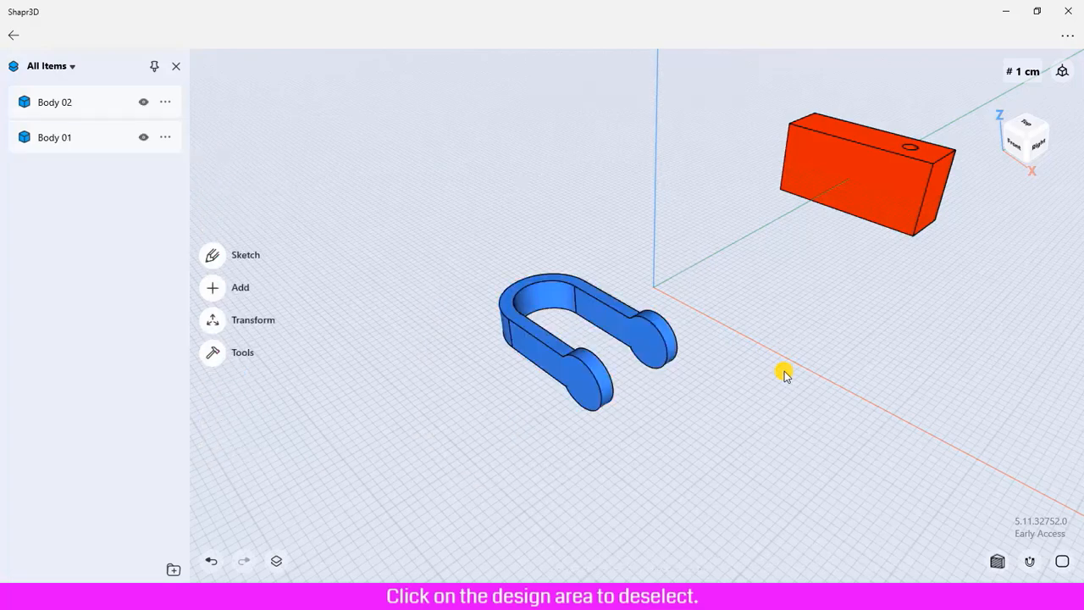